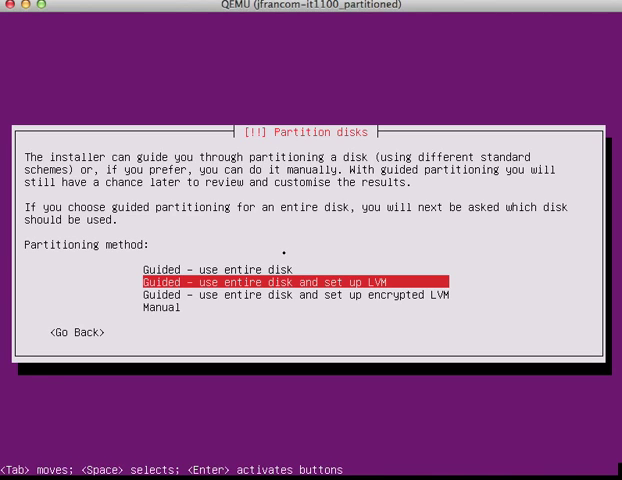
Select the Manual partitioning method and the SCSI disk for a new partition table
key(Up)
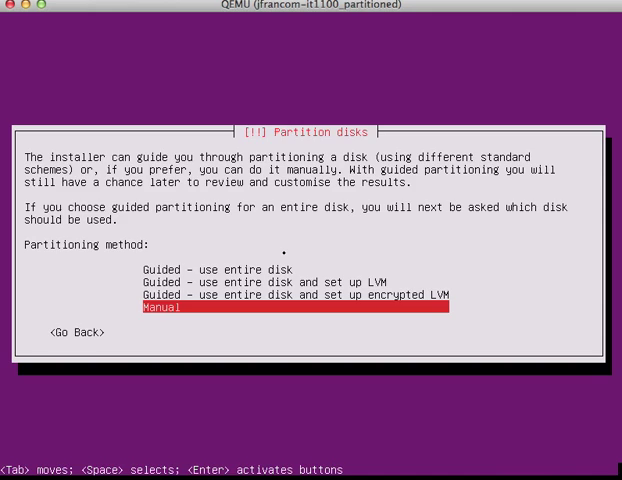
key(Return)
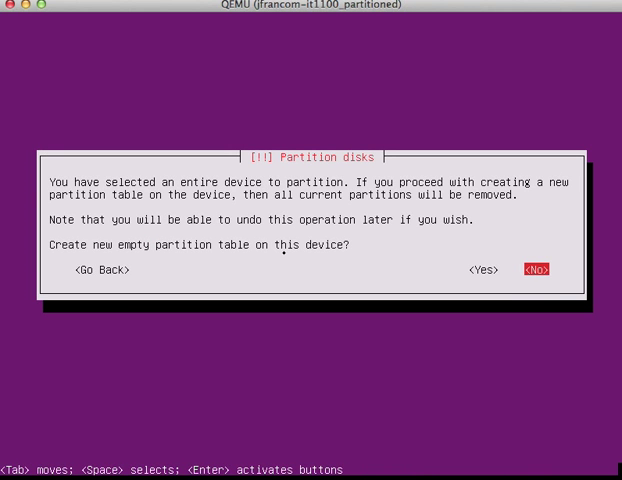
Create an empty partition table and a first partition used as ext4 mounted at /
click(536, 268)
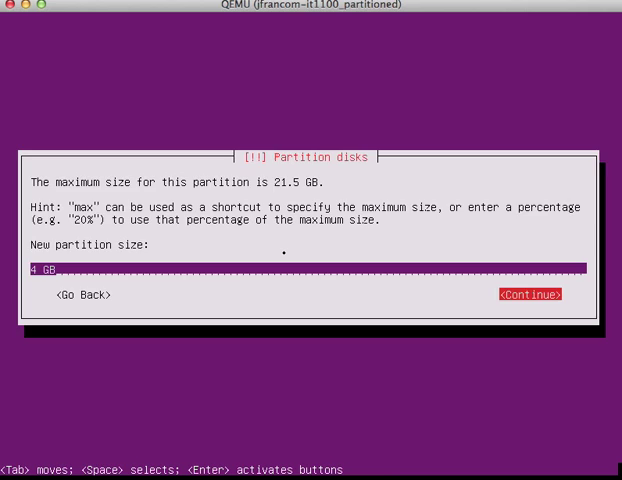
click(532, 294)
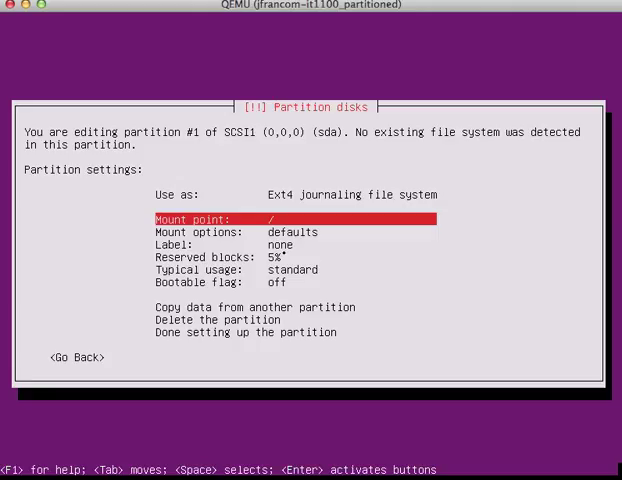
key(Down)
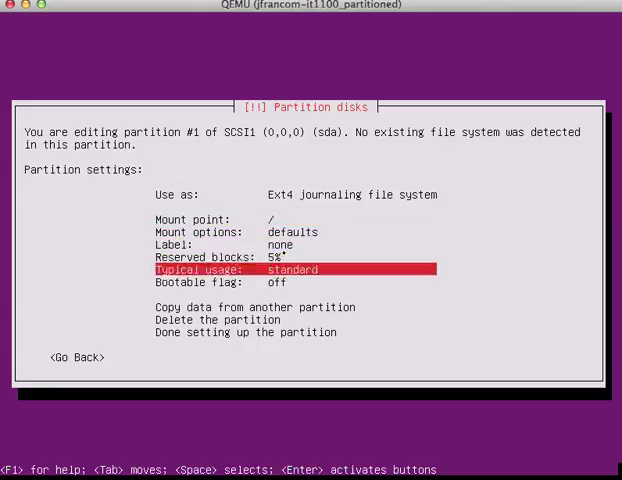
click(244, 332)
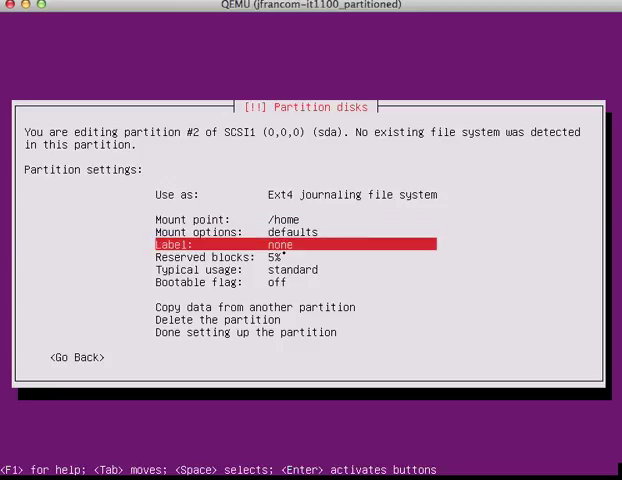
Finish partition #2 as an ext4 file system mounted at /home
key(Down)
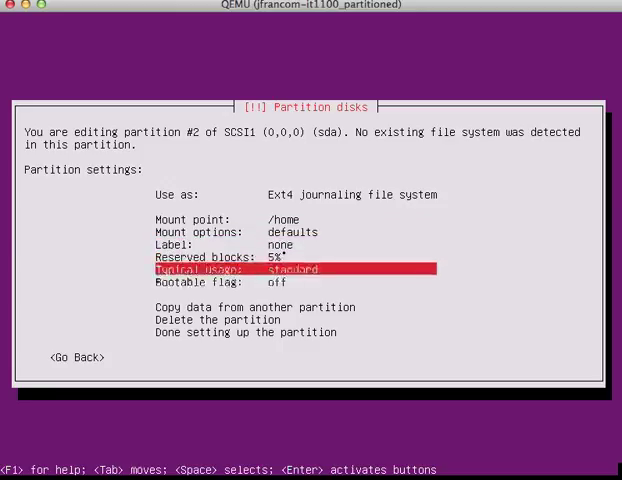
key(Down)
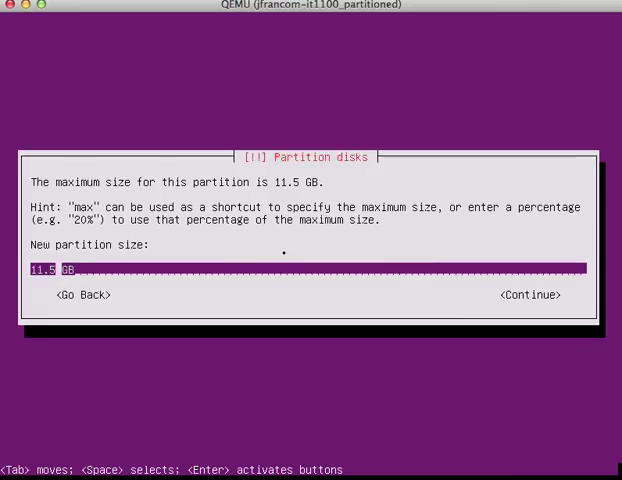
Accept the size for the third partition from the 11.5 GB of free space
click(528, 296)
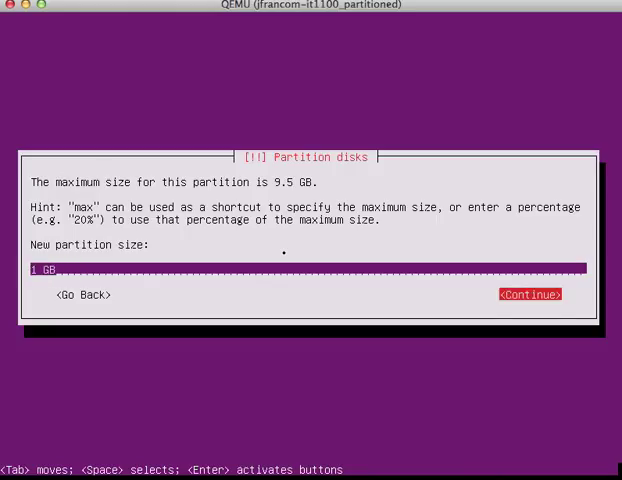
Create a logical swap partition of about 1 GB, leaving 8.5 GB free
click(532, 294)
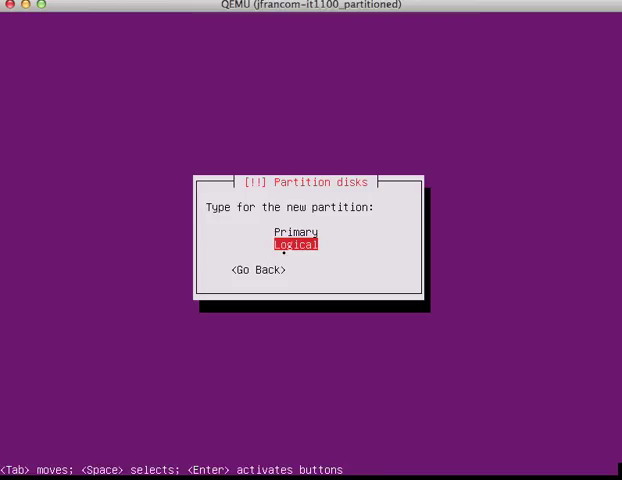
key(Return)
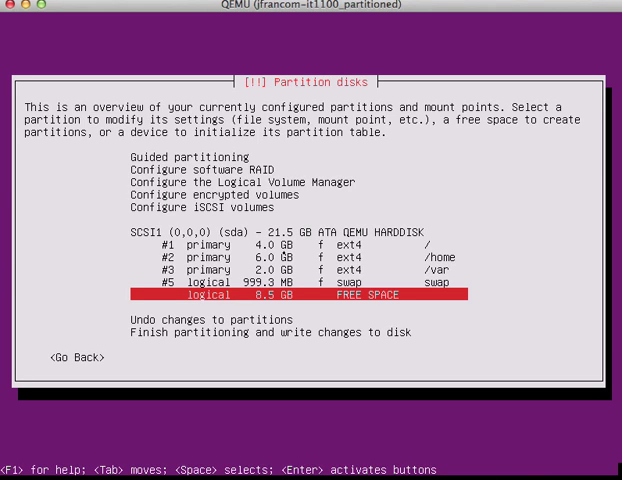
Finish partitioning and confirm writing the changes to disk, starting formatting
key(Down)
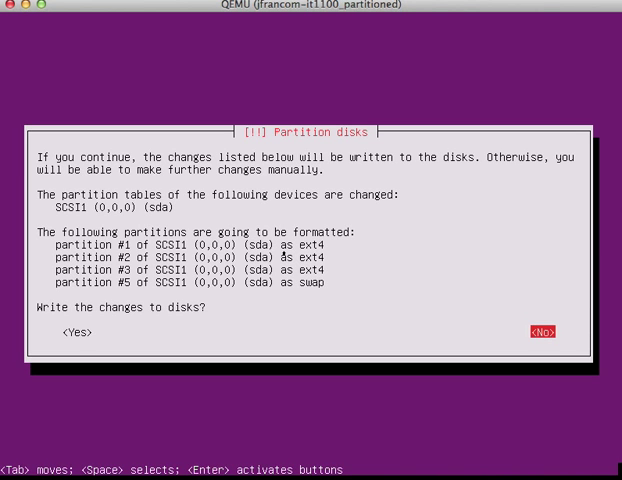
click(70, 332)
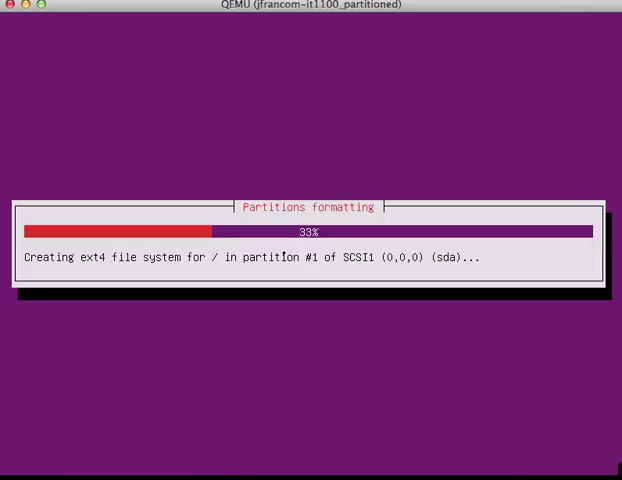